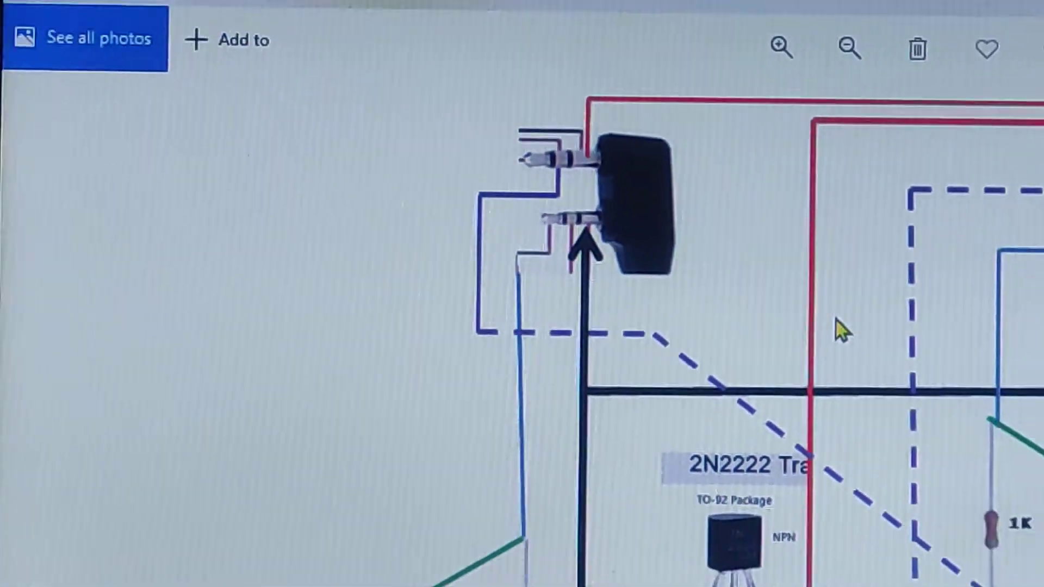
pyautogui.click(848, 48)
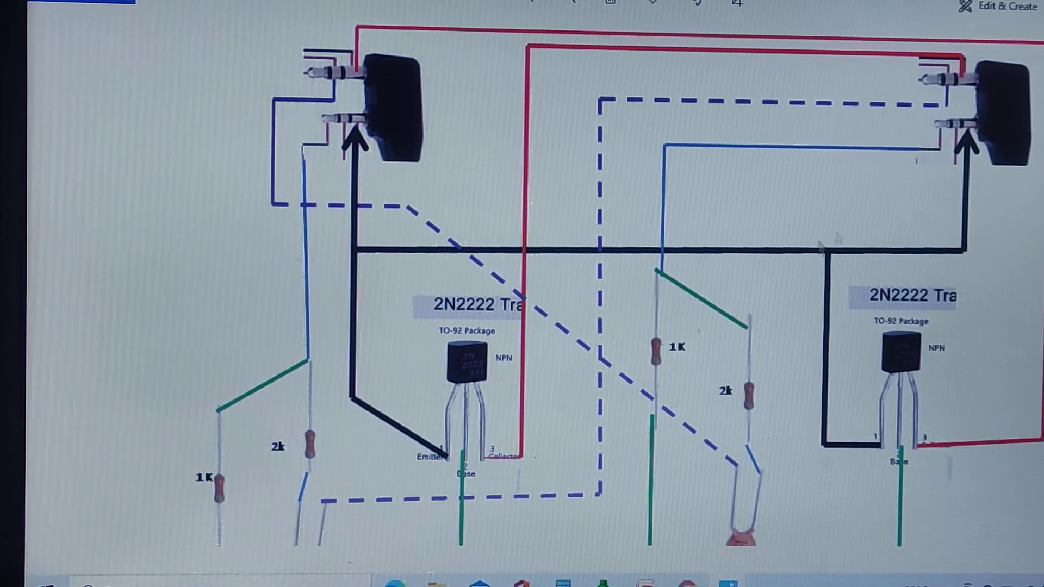
pyautogui.moveTo(427, 286)
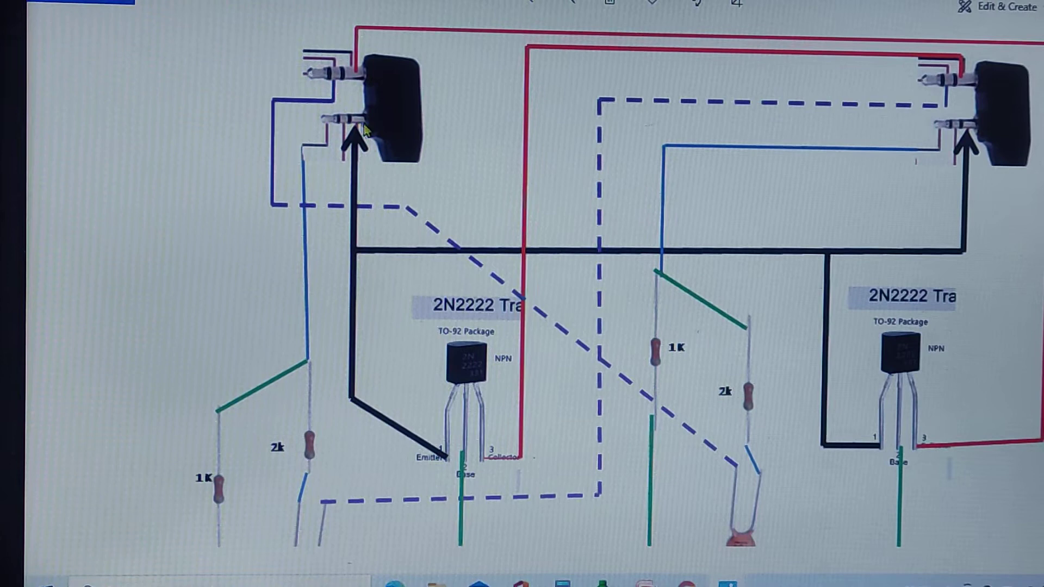
pyautogui.moveTo(845, 300)
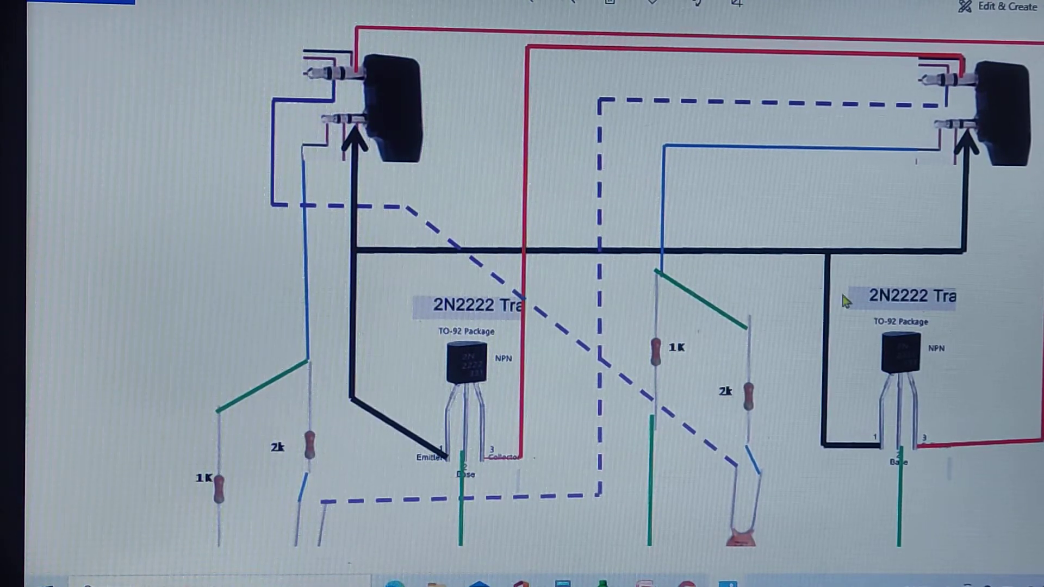
pyautogui.moveTo(478, 246)
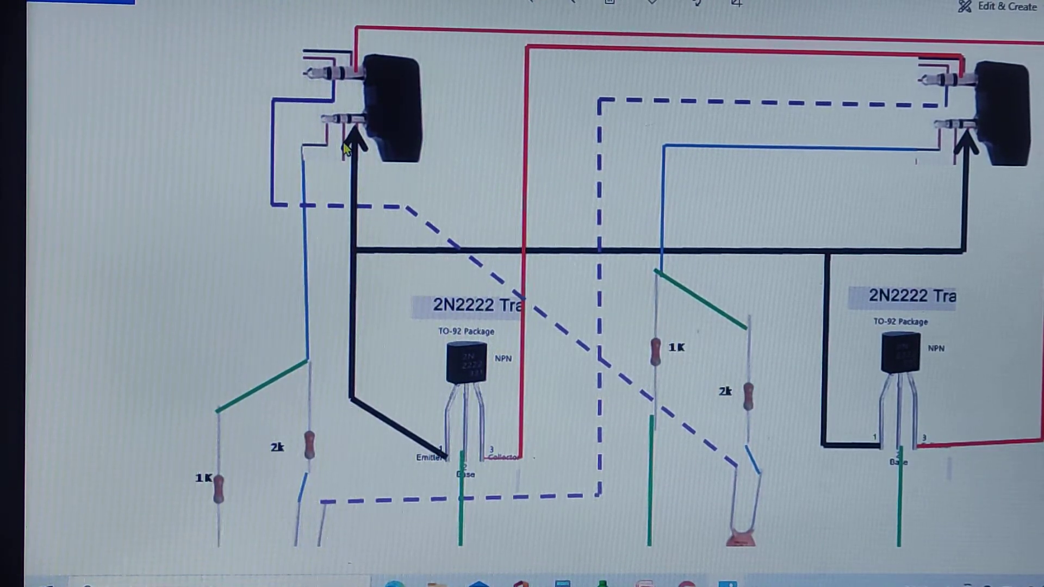
pyautogui.moveTo(389, 168)
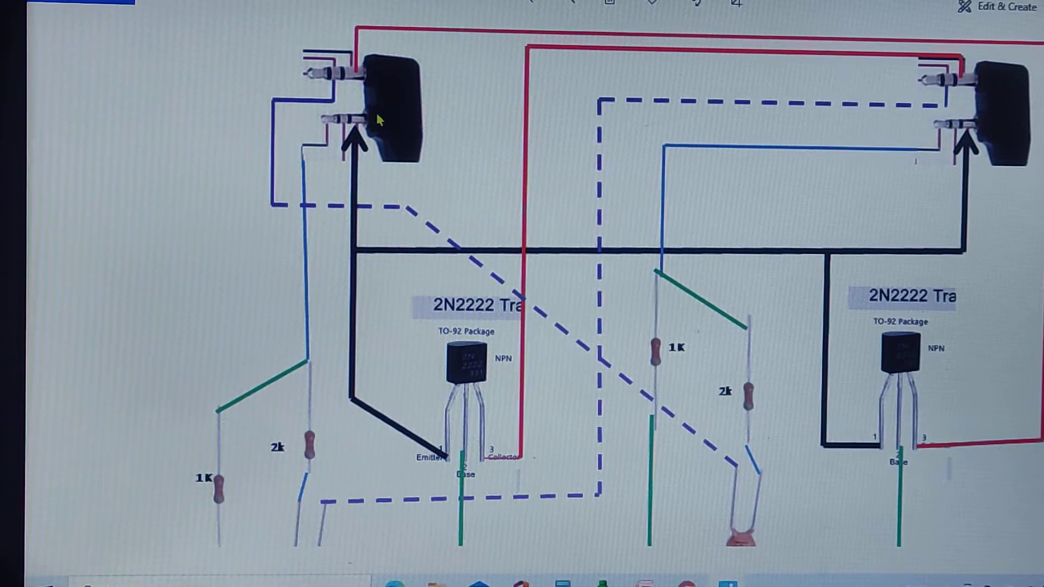
pyautogui.moveTo(400, 141)
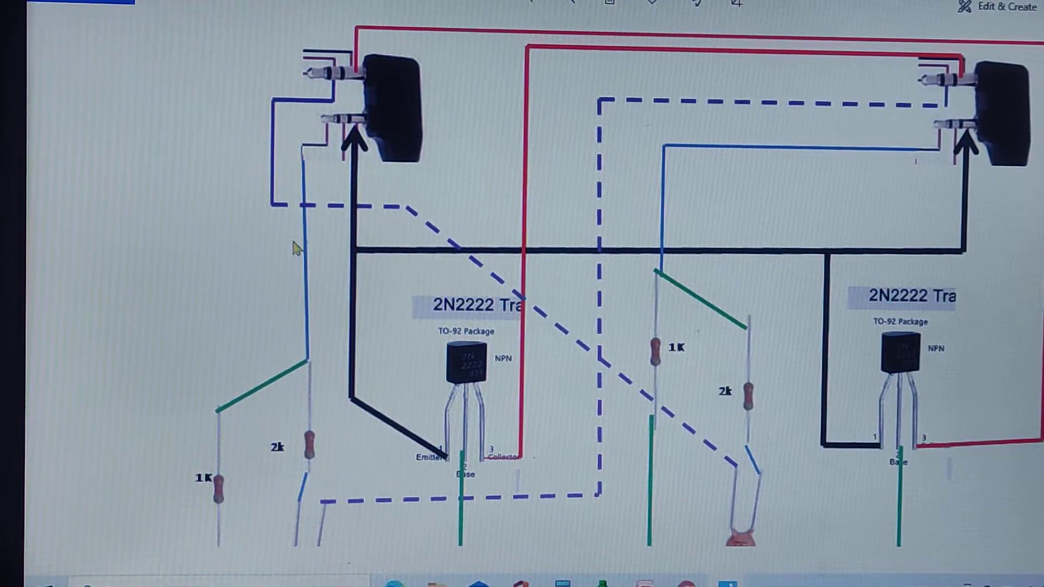
pyautogui.moveTo(310, 320)
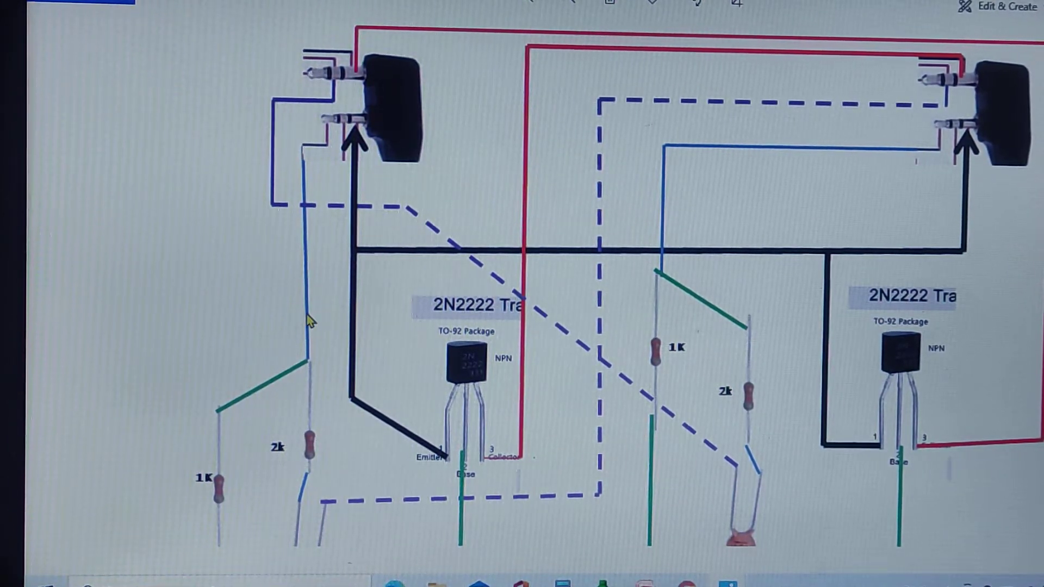
pyautogui.moveTo(756, 148)
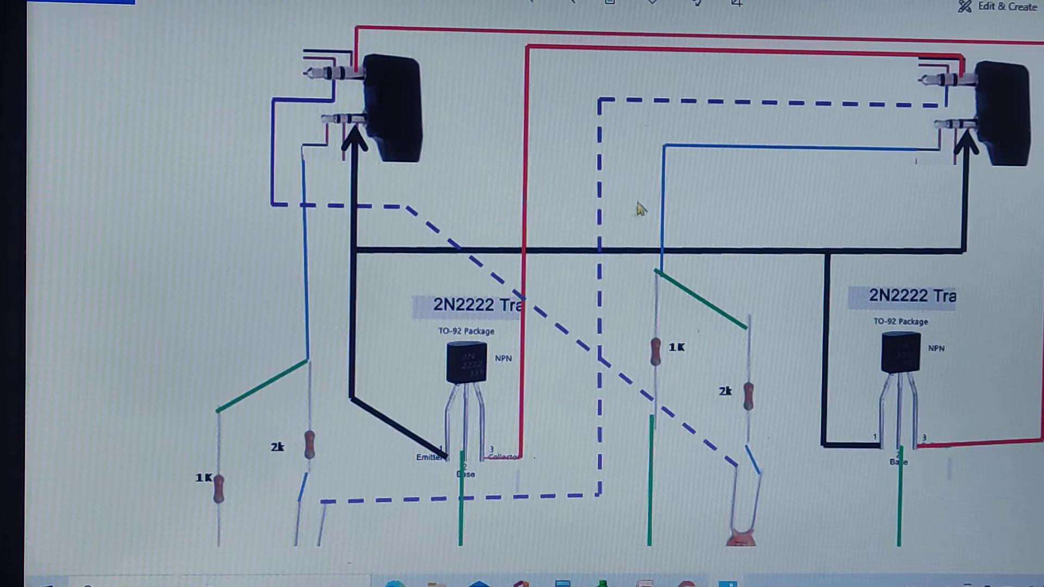
pyautogui.moveTo(748, 203)
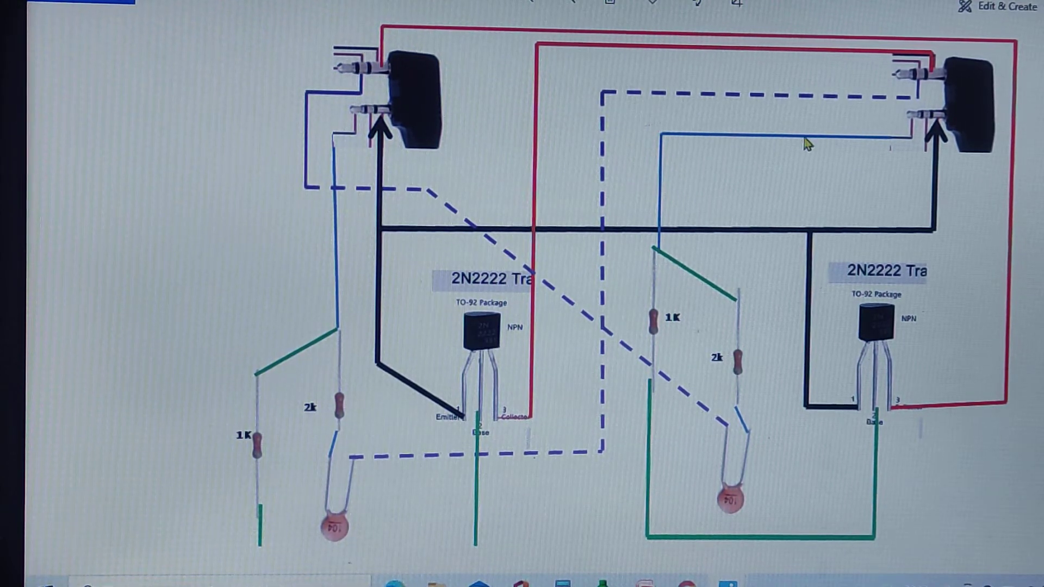
pyautogui.moveTo(698, 152)
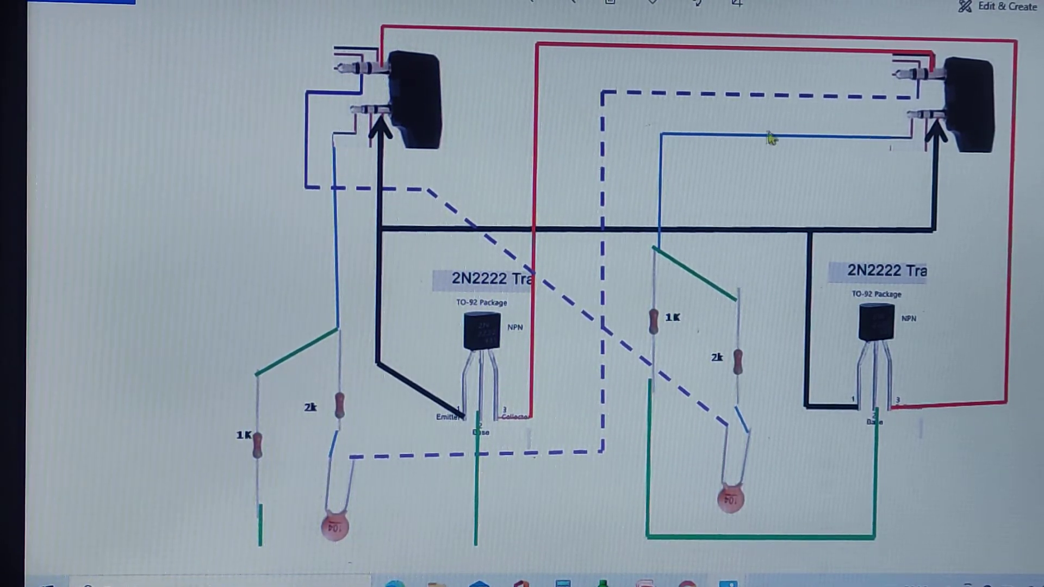
pyautogui.moveTo(670, 140)
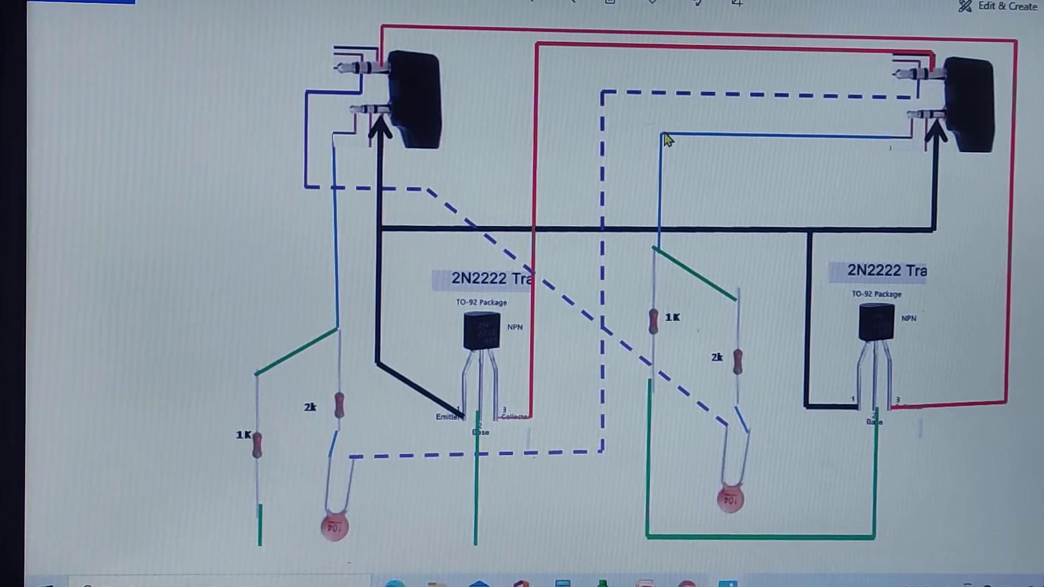
pyautogui.moveTo(756, 203)
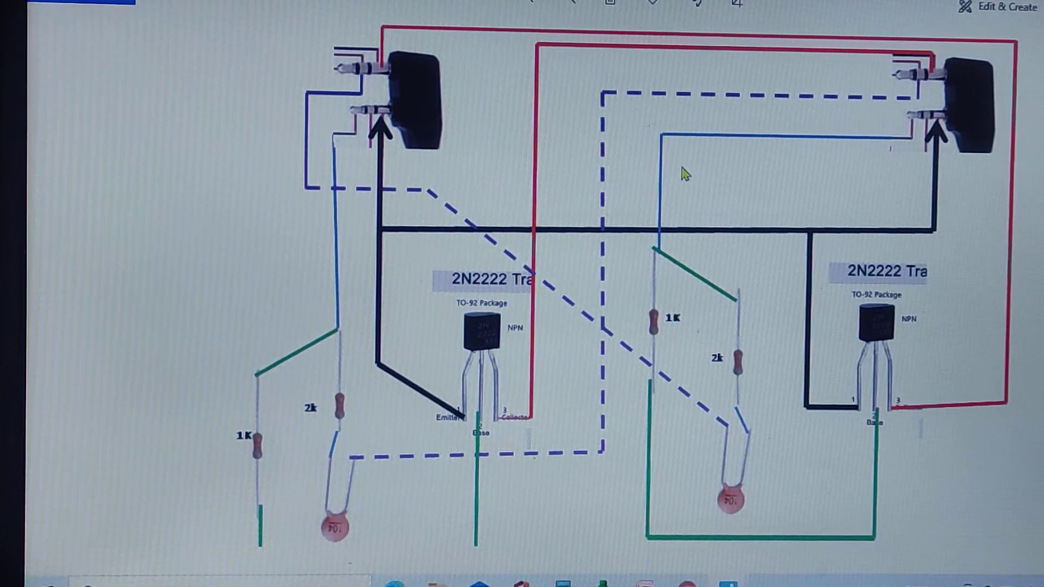
pyautogui.moveTo(659, 213)
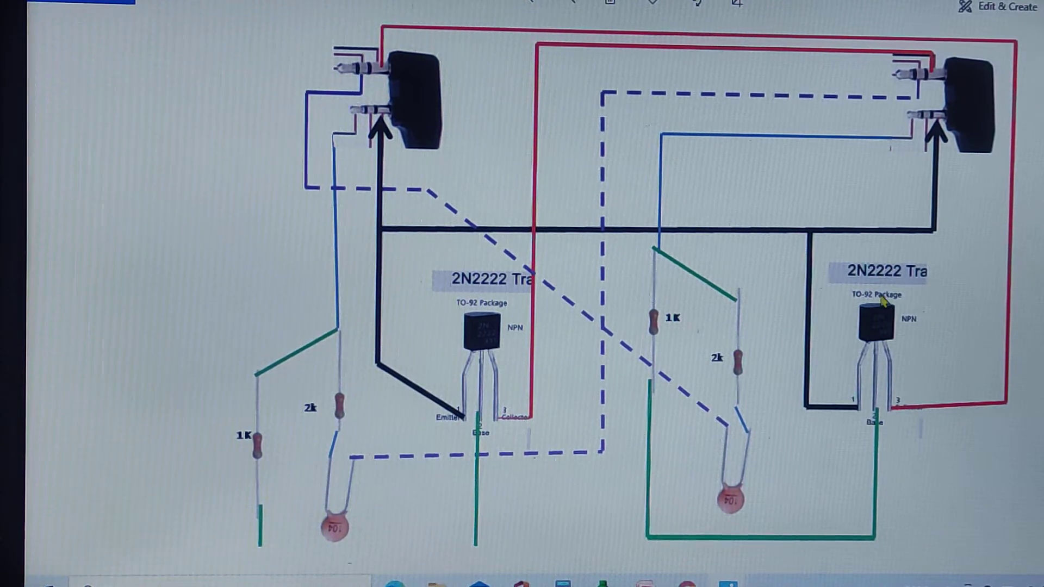
pyautogui.moveTo(642, 493)
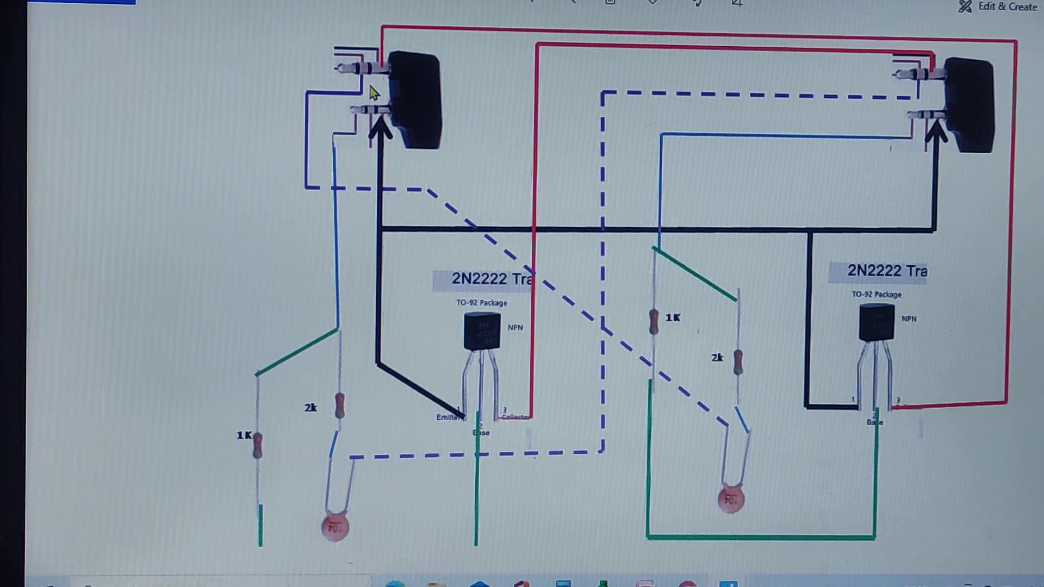
pyautogui.moveTo(889, 77)
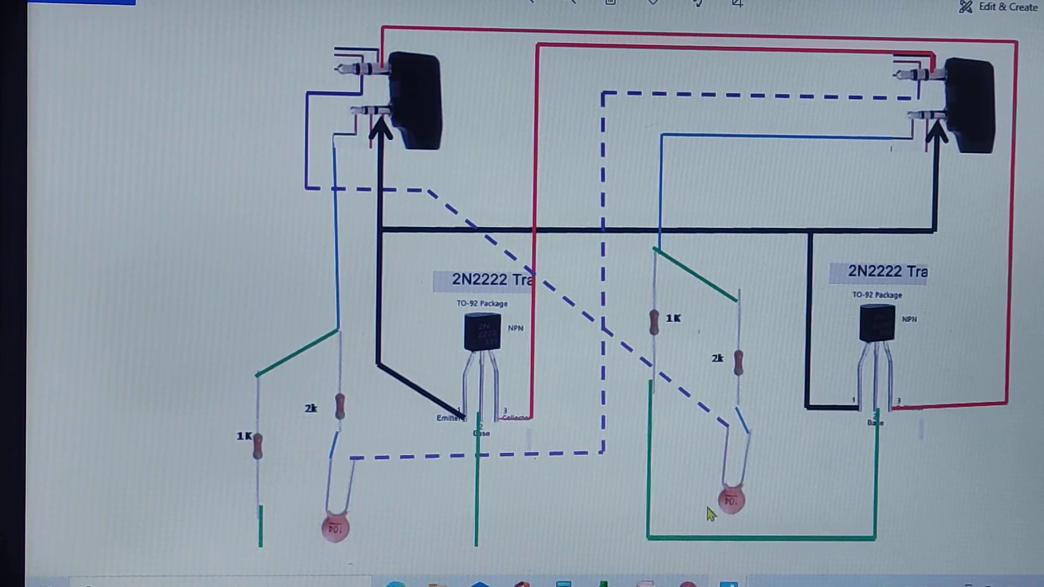
pyautogui.moveTo(758, 514)
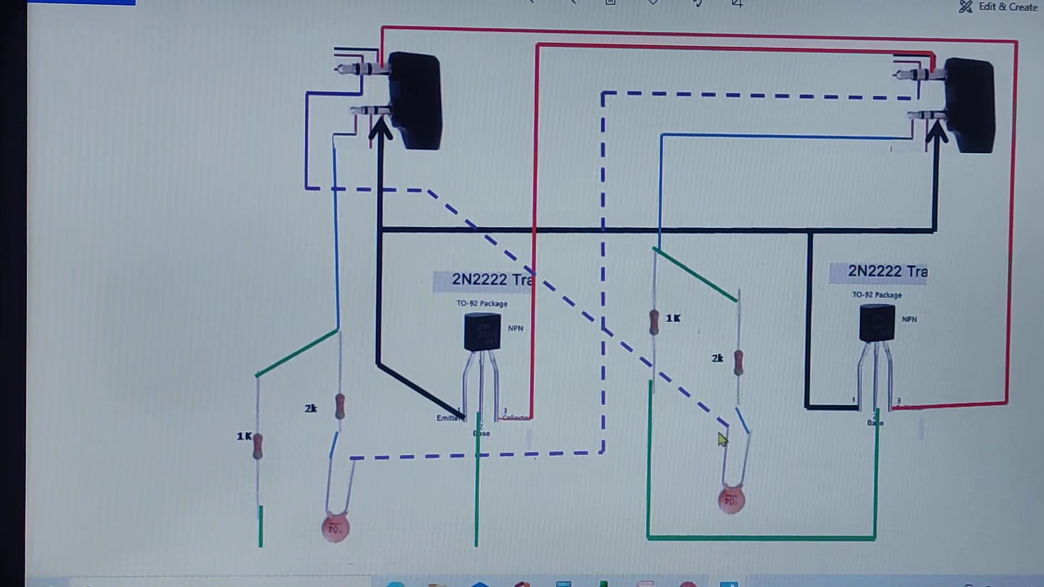
pyautogui.moveTo(609, 350)
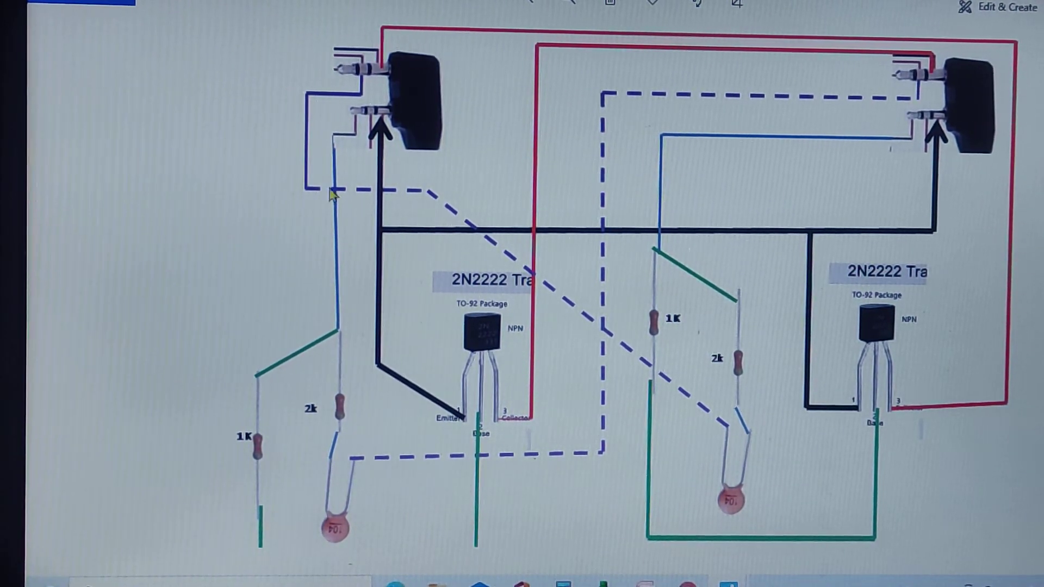
pyautogui.moveTo(271, 219)
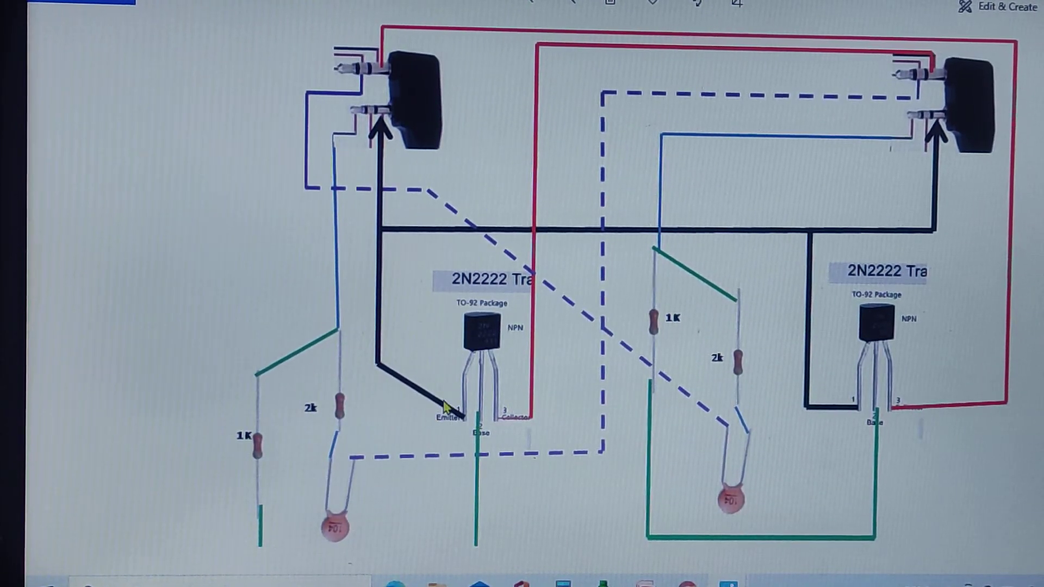
pyautogui.moveTo(563, 127)
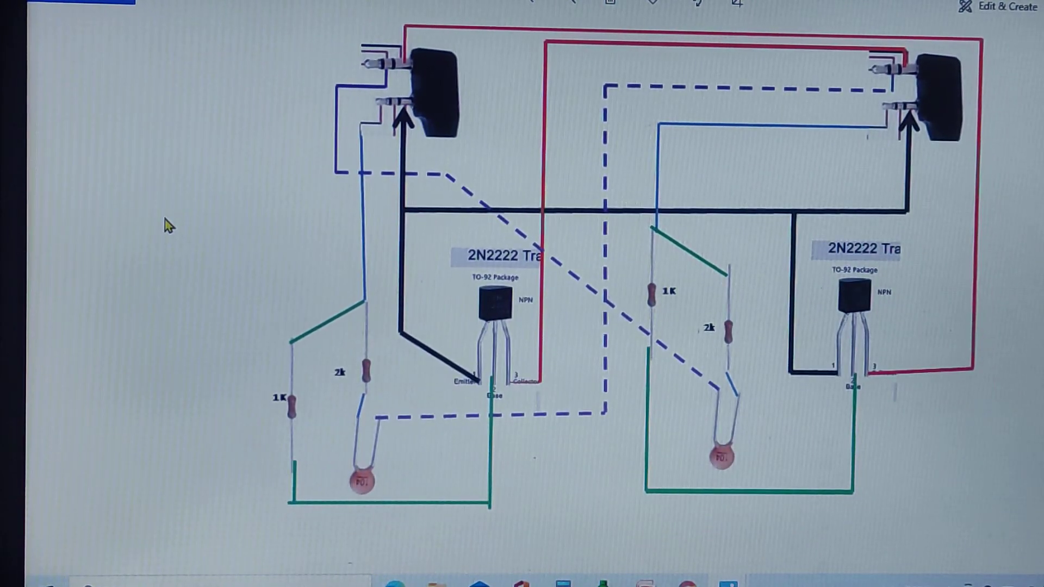
pyautogui.moveTo(125, 215)
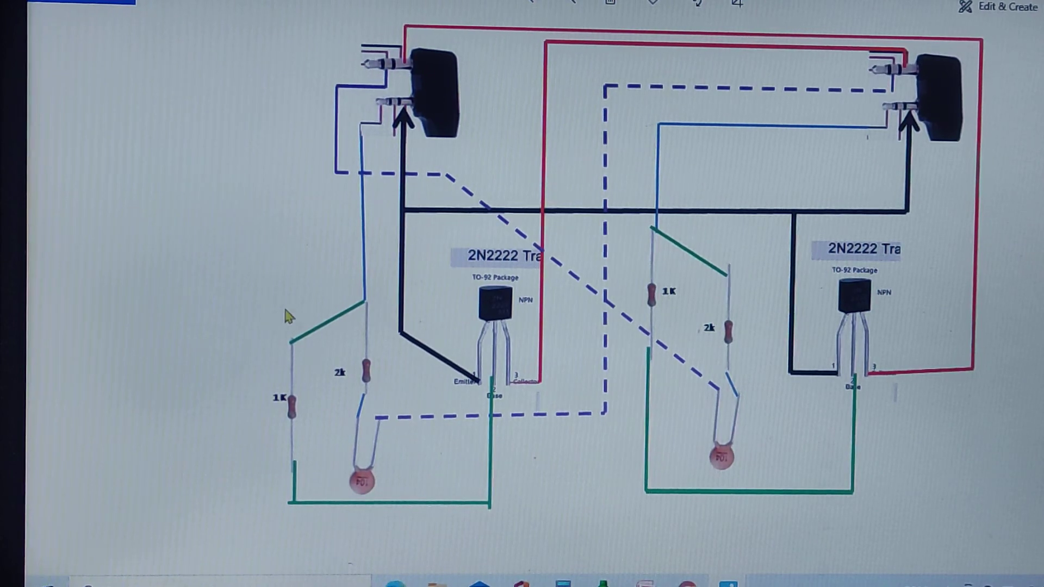
pyautogui.moveTo(235, 263)
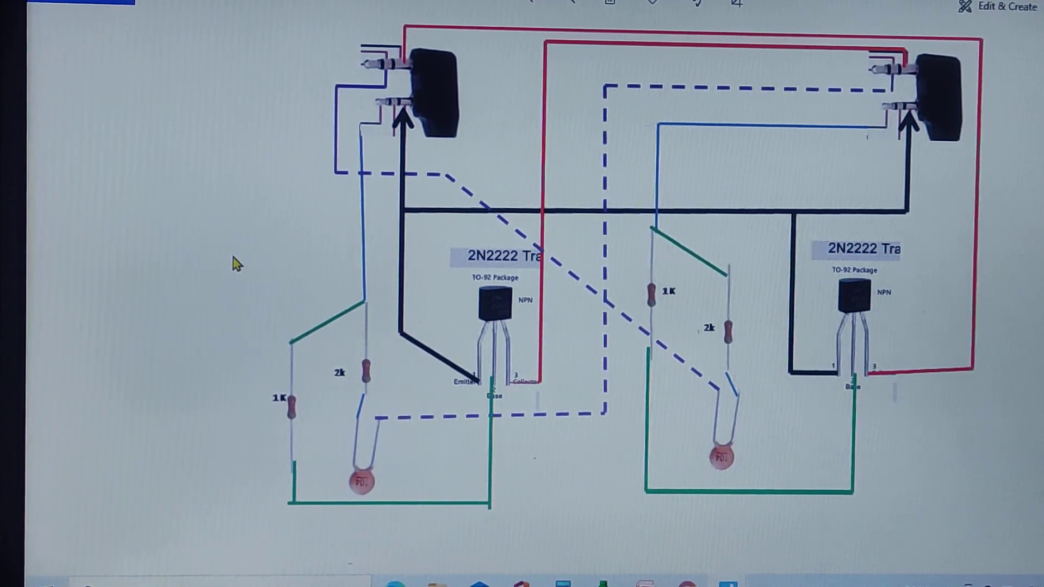